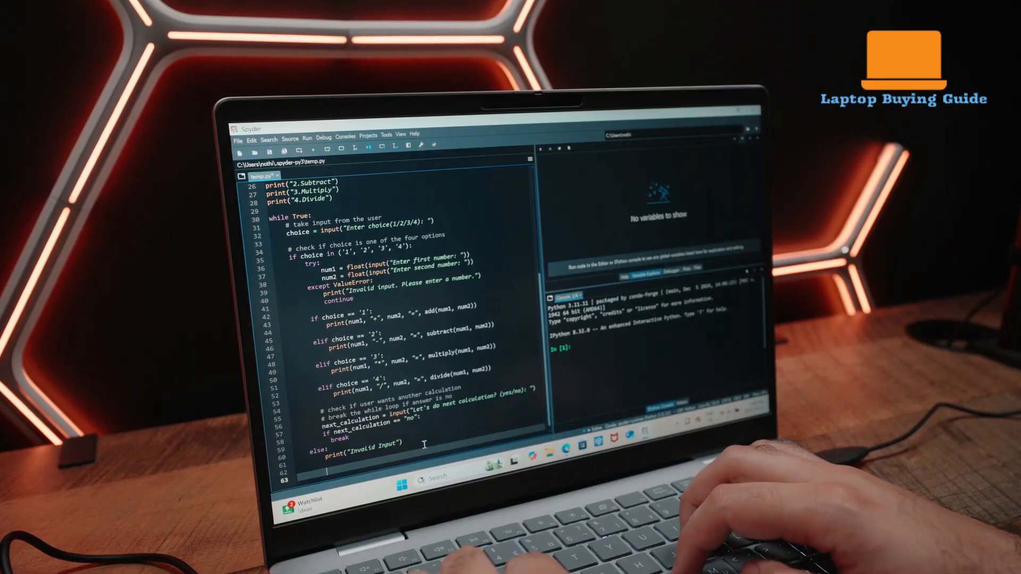
text(if (num)
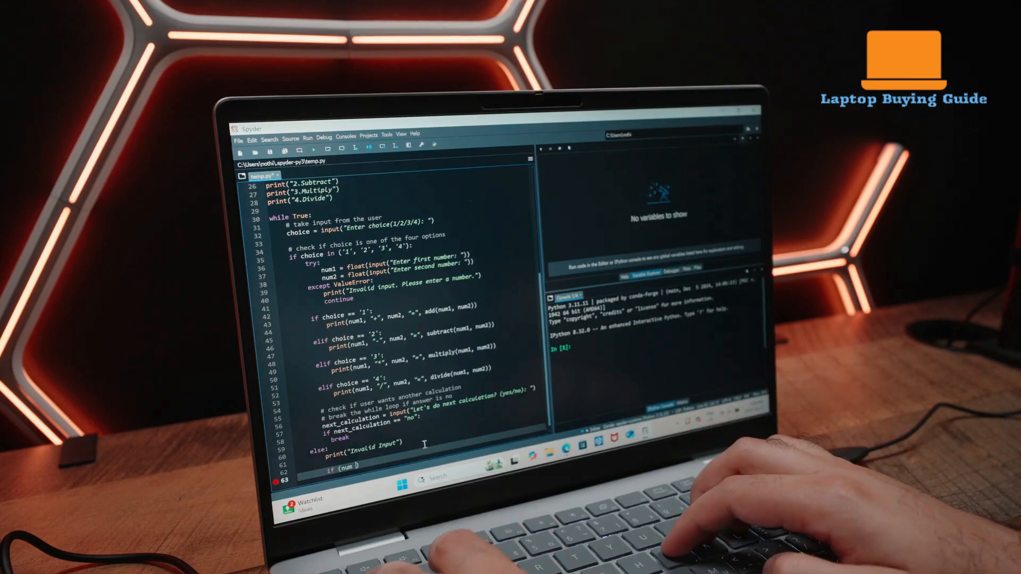
text(1, n)
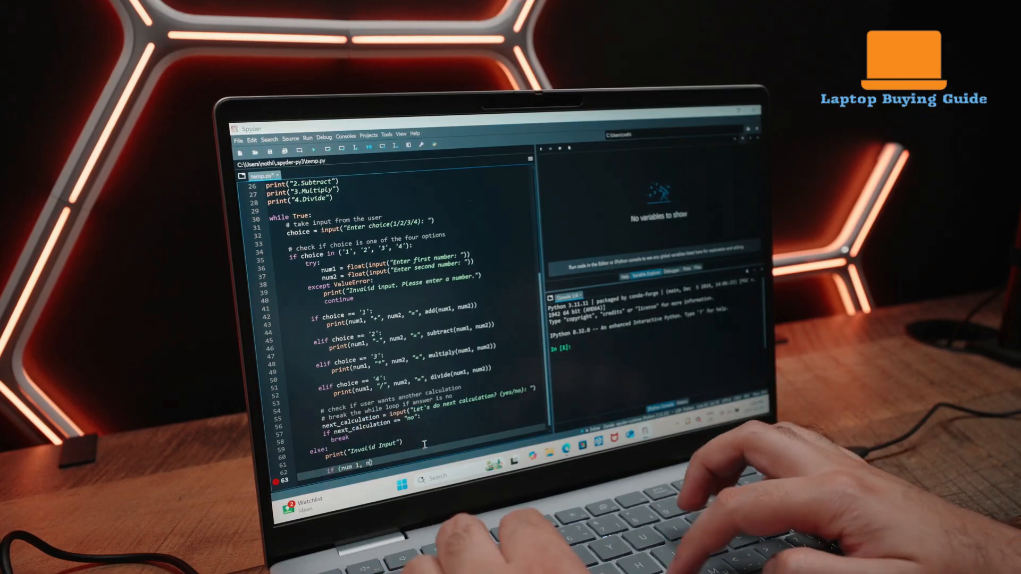